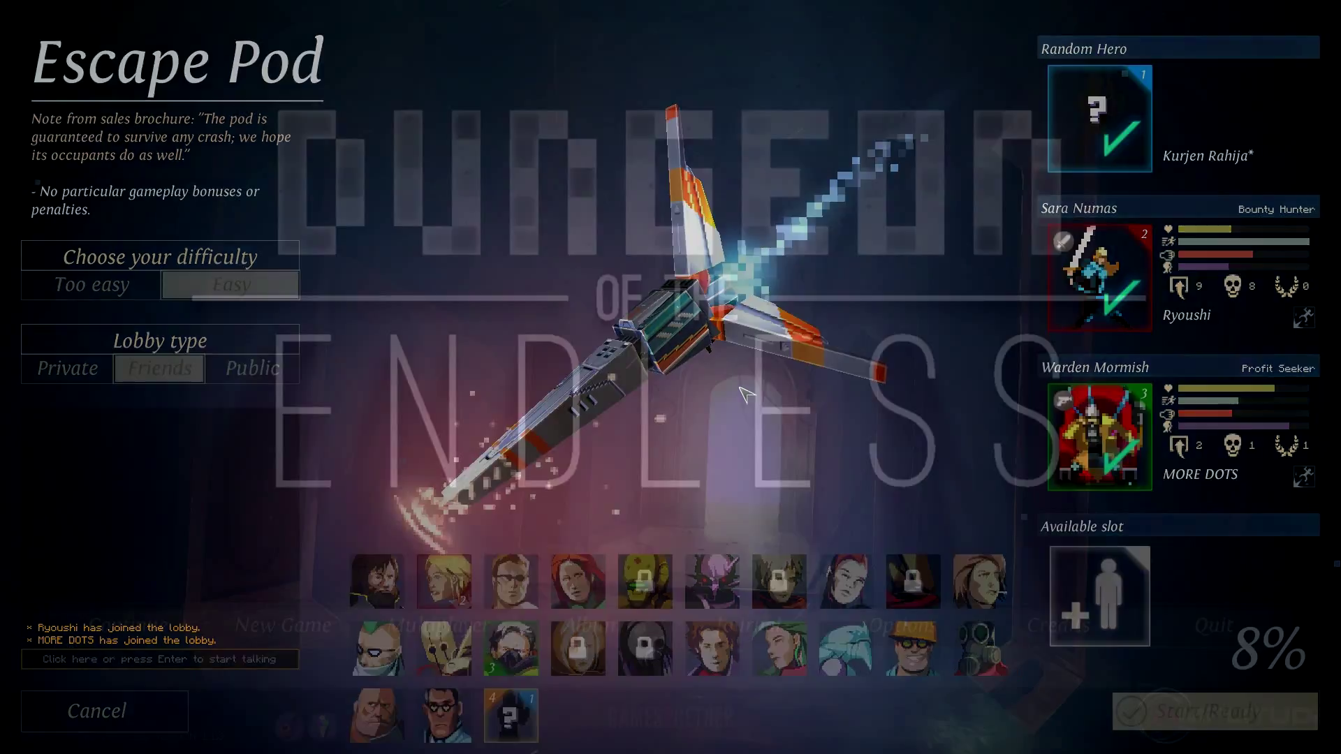
Save and quit the current run, then reach the multiplayer Join a Session screen
{"action": "left_click", "coordinate": [1211, 711]}
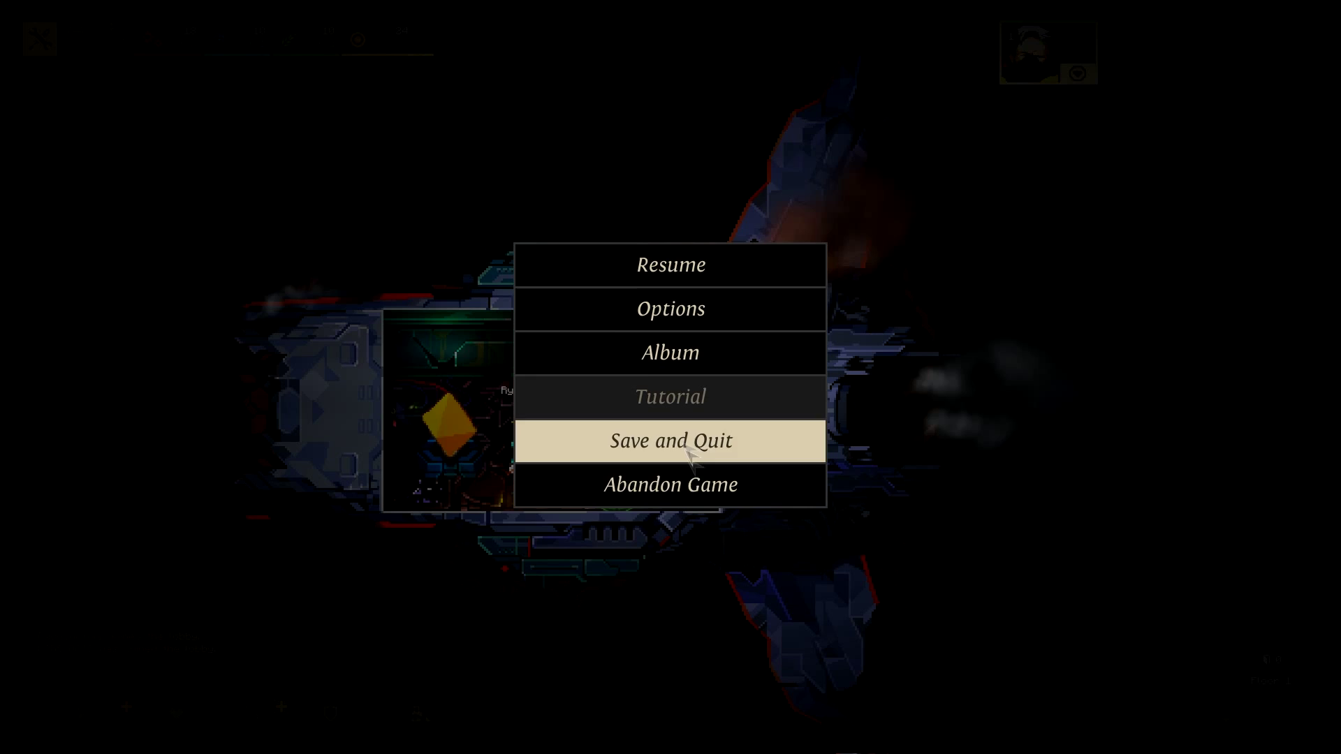
{"action": "mouse_move", "coordinate": [723, 389]}
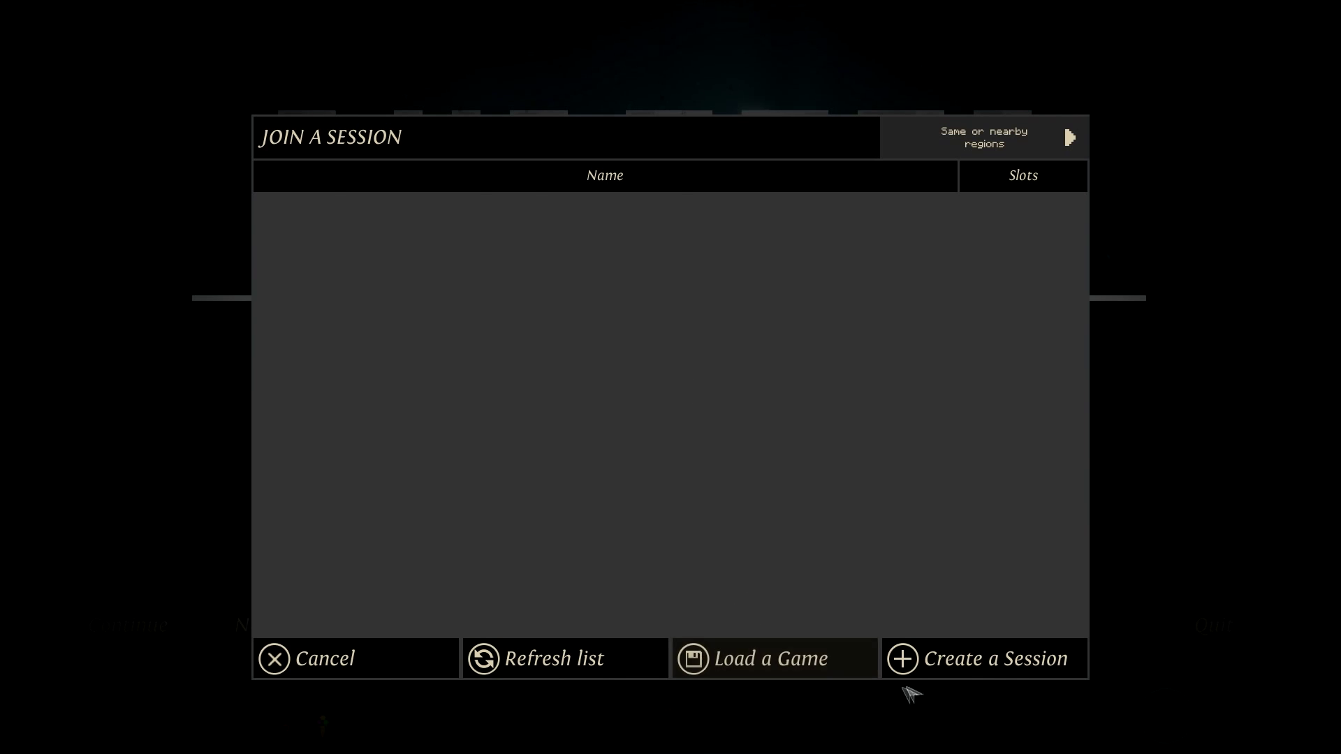
Create an Escape Pod session on Easy and mark the lobby ready once players join
{"action": "left_click", "coordinate": [982, 658]}
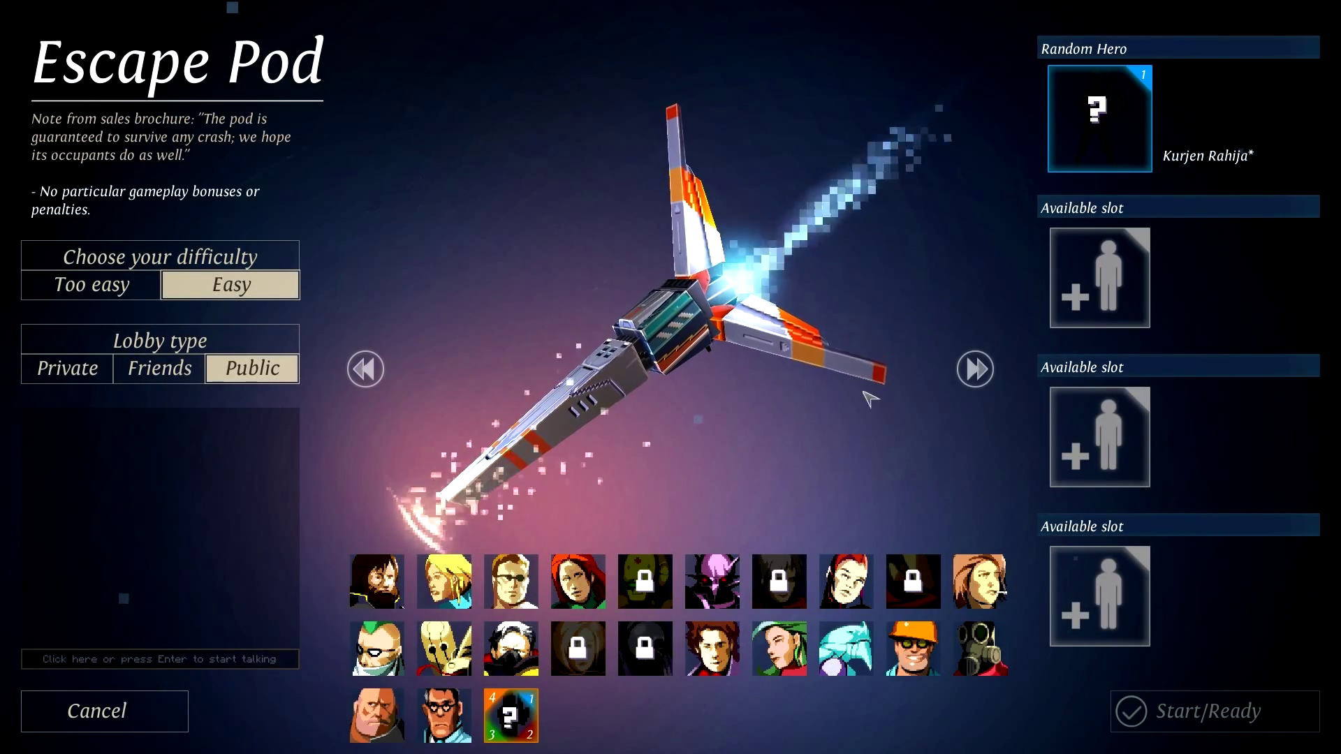
{"action": "left_click", "coordinate": [158, 367]}
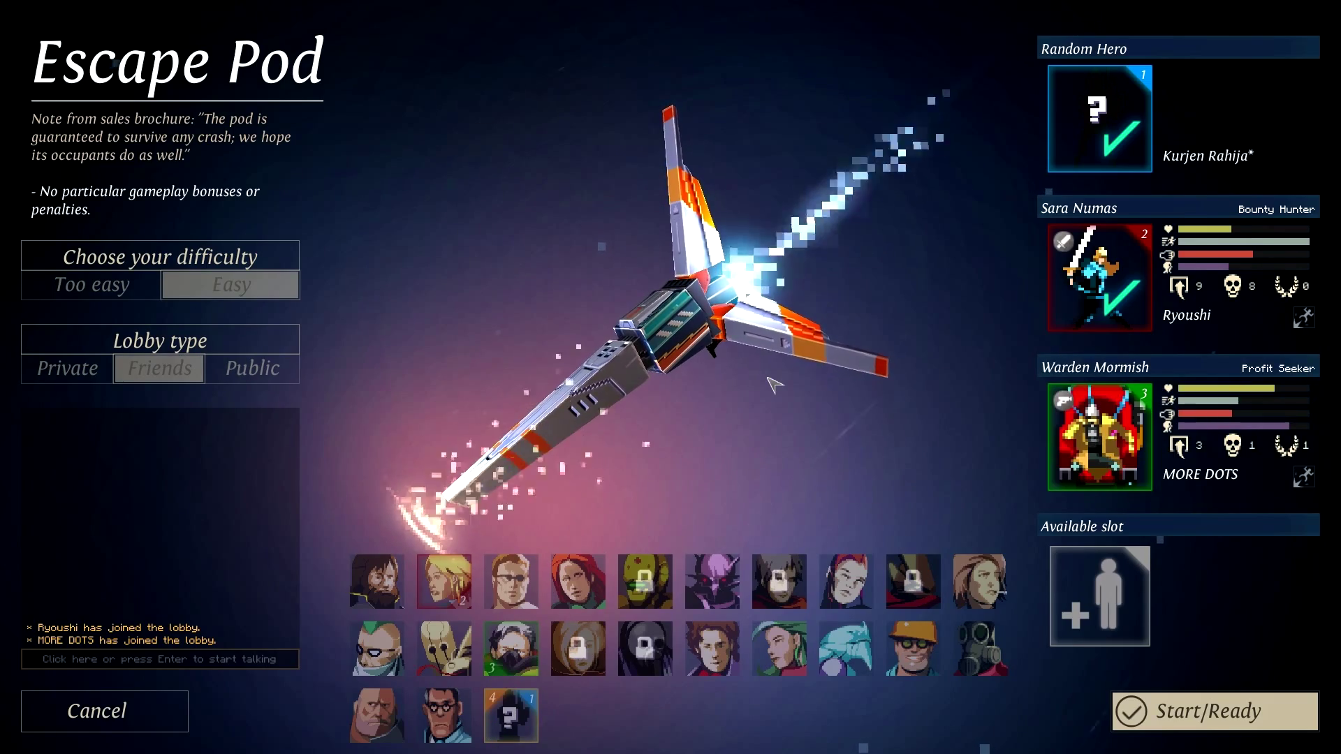
{"action": "mouse_move", "coordinate": [926, 422]}
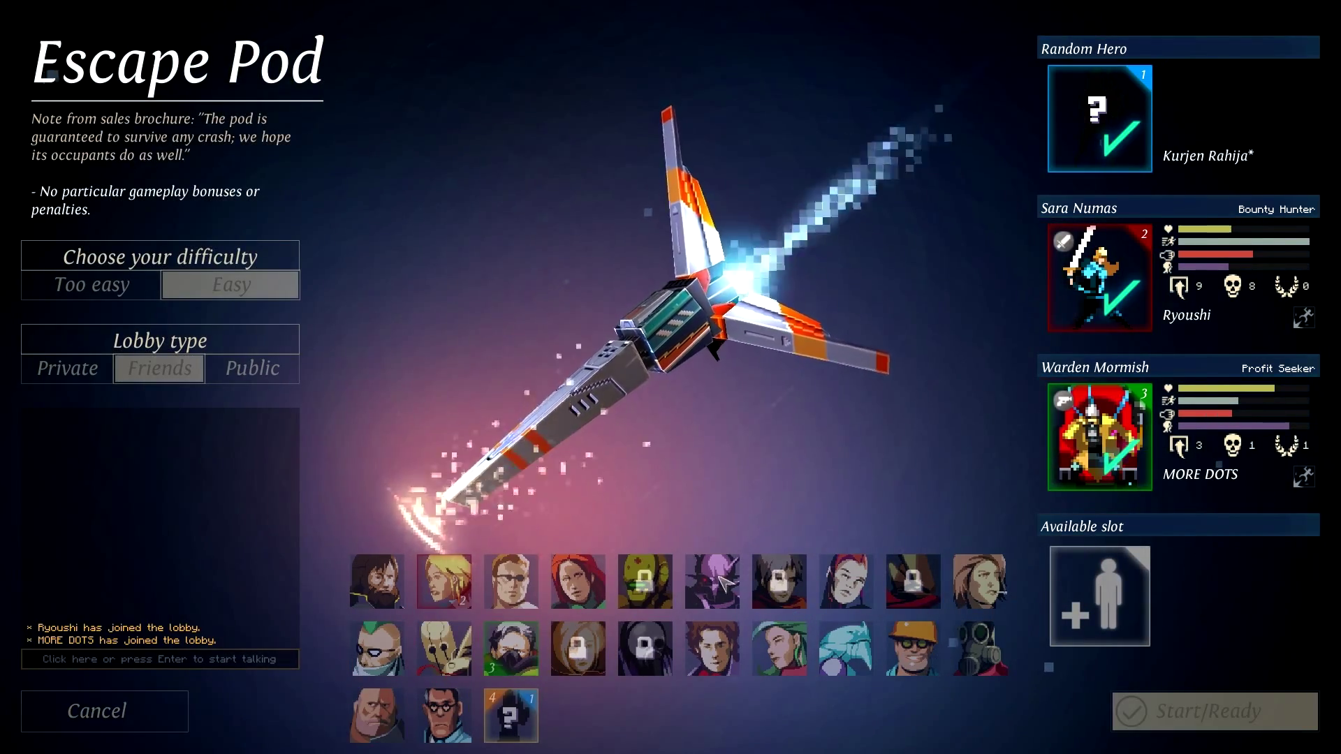
{"action": "mouse_move", "coordinate": [645, 648]}
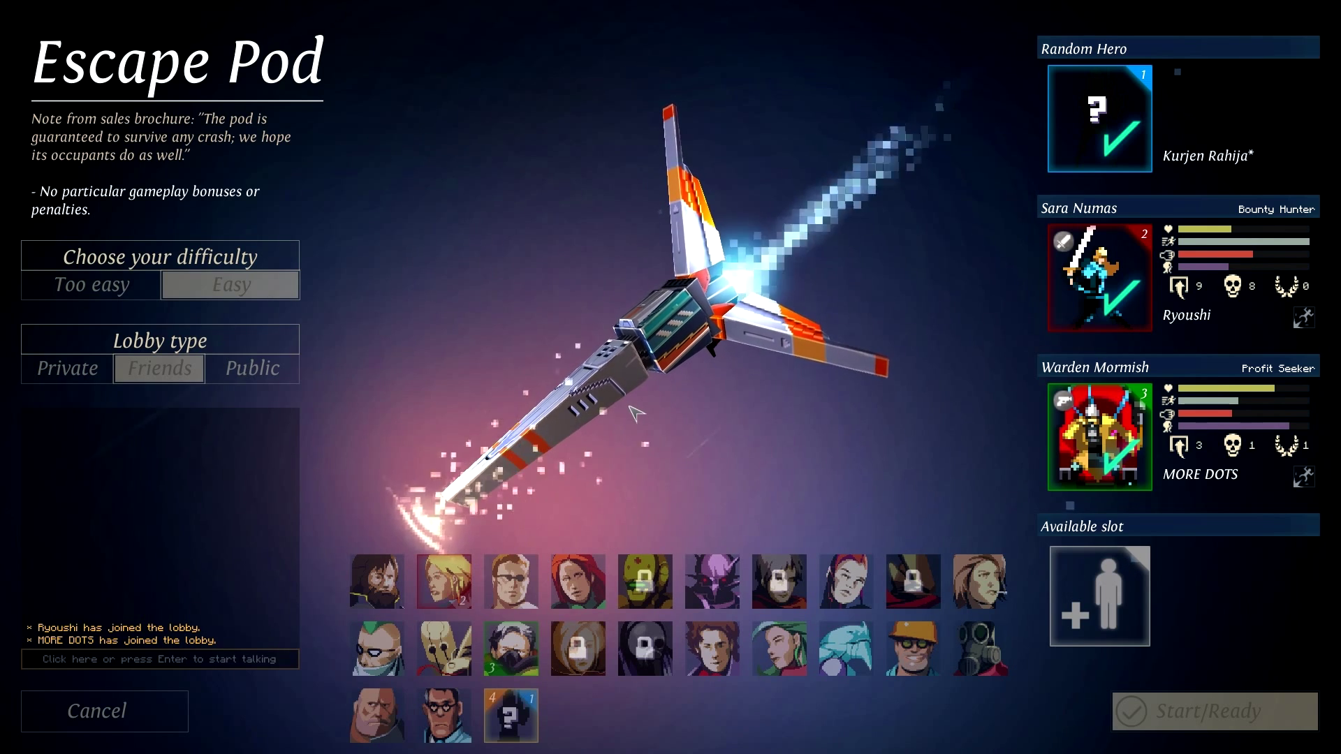
Resume play on Floor 1 and clear the hero, backpack and research panels from view
{"action": "left_click", "coordinate": [1212, 711]}
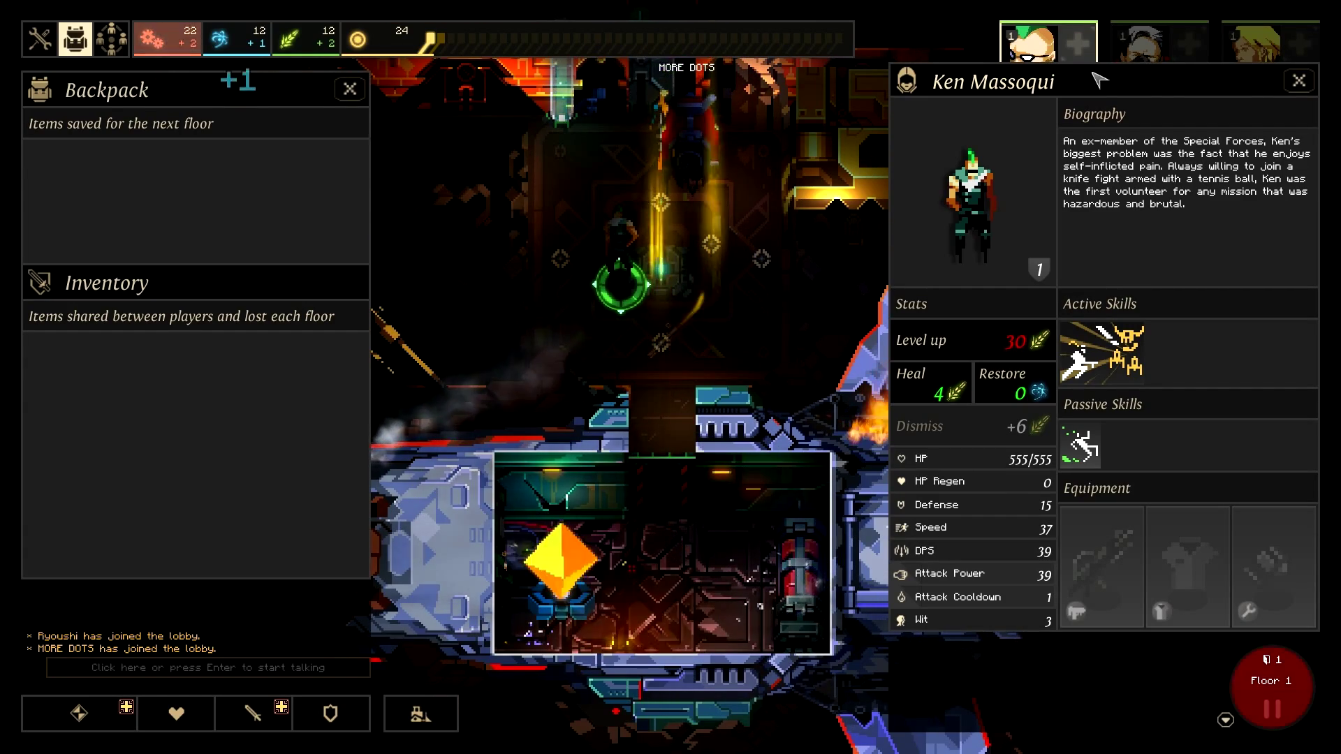
{"action": "left_click", "coordinate": [1297, 81]}
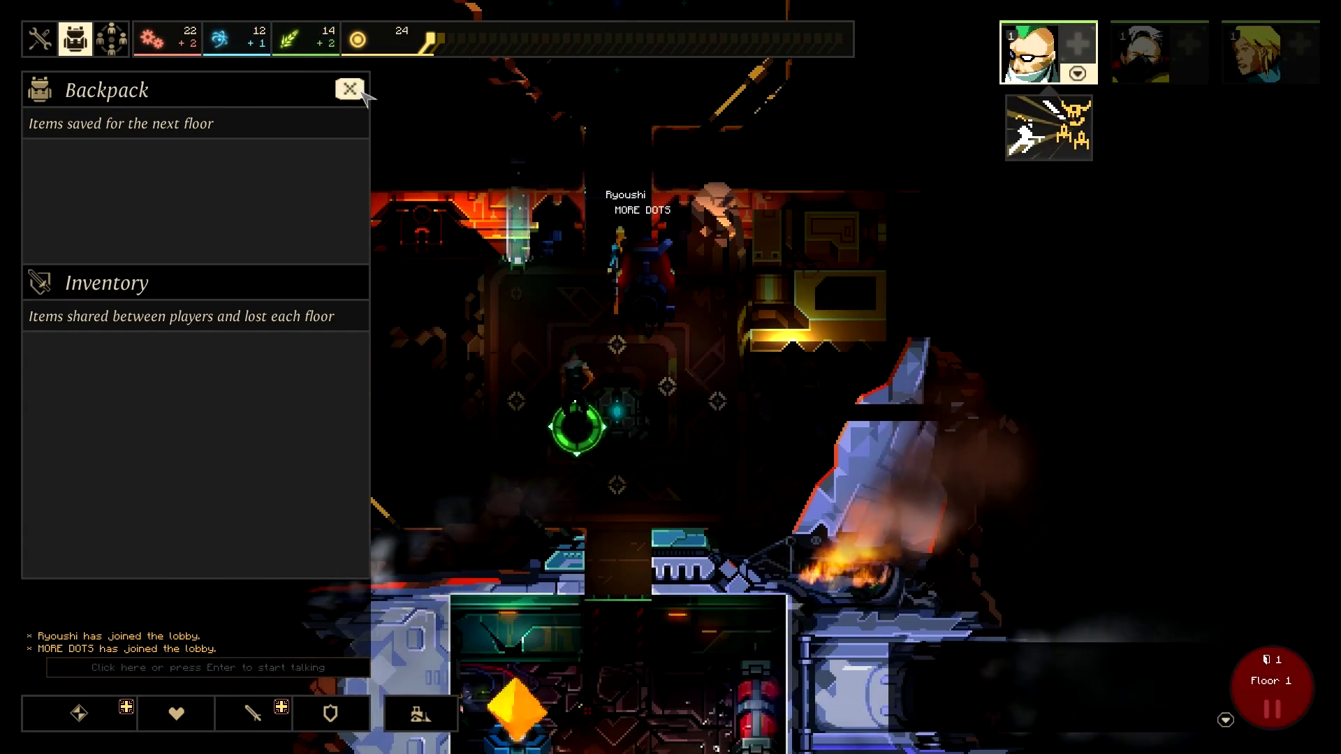
{"action": "left_click", "coordinate": [350, 88]}
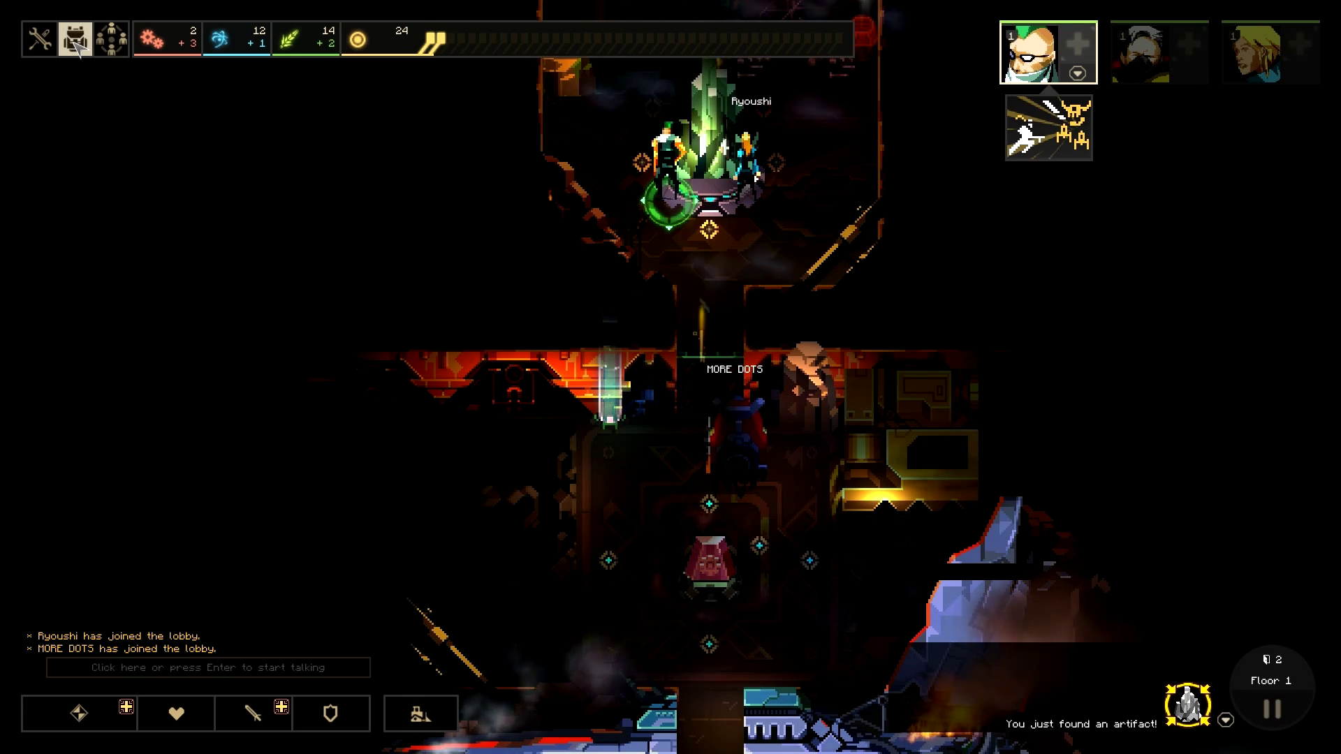
{"action": "left_click", "coordinate": [109, 37]}
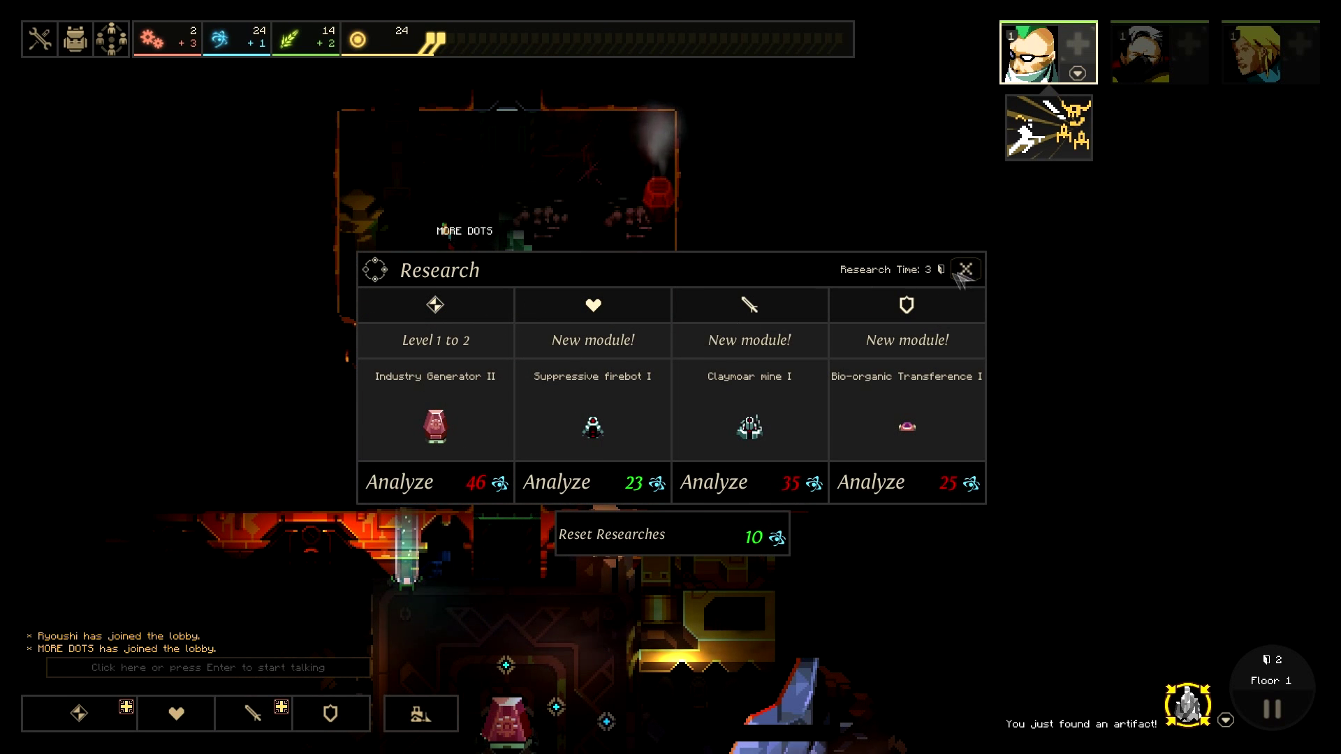
{"action": "left_click", "coordinate": [965, 270]}
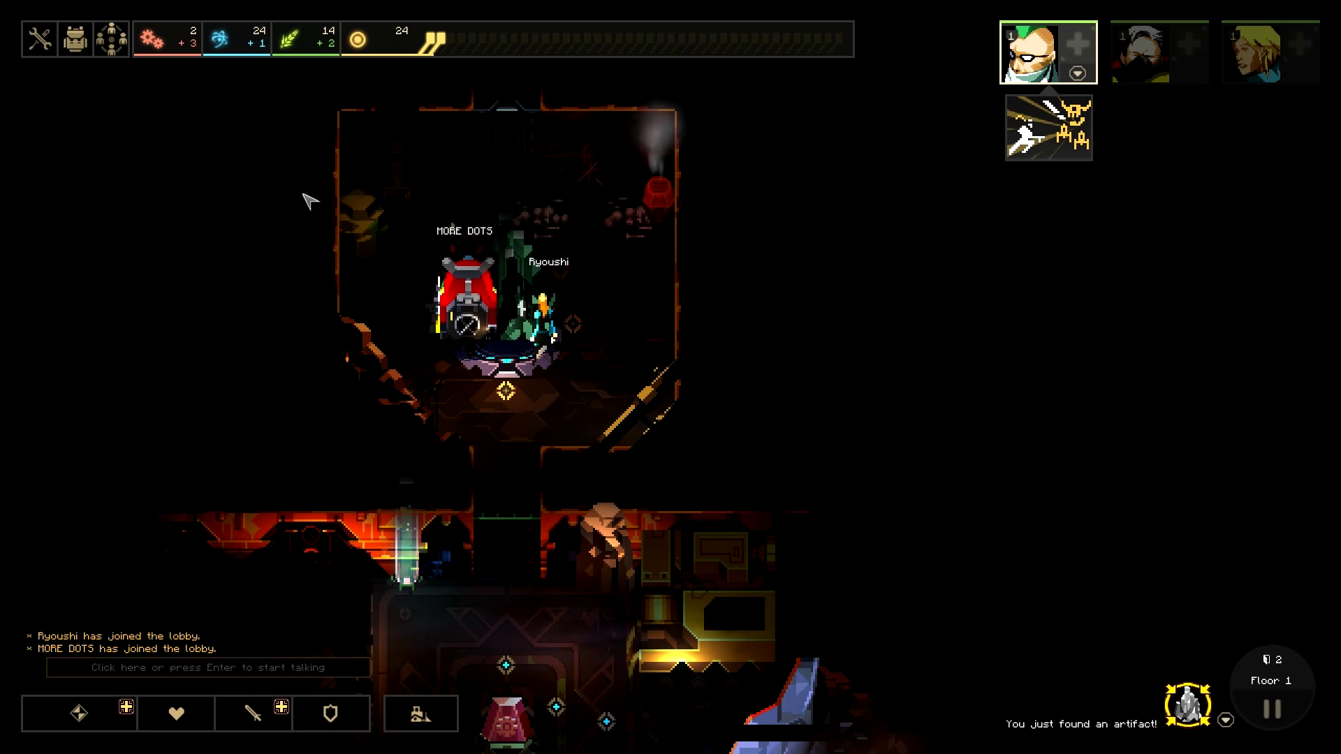
{"action": "mouse_move", "coordinate": [109, 37]}
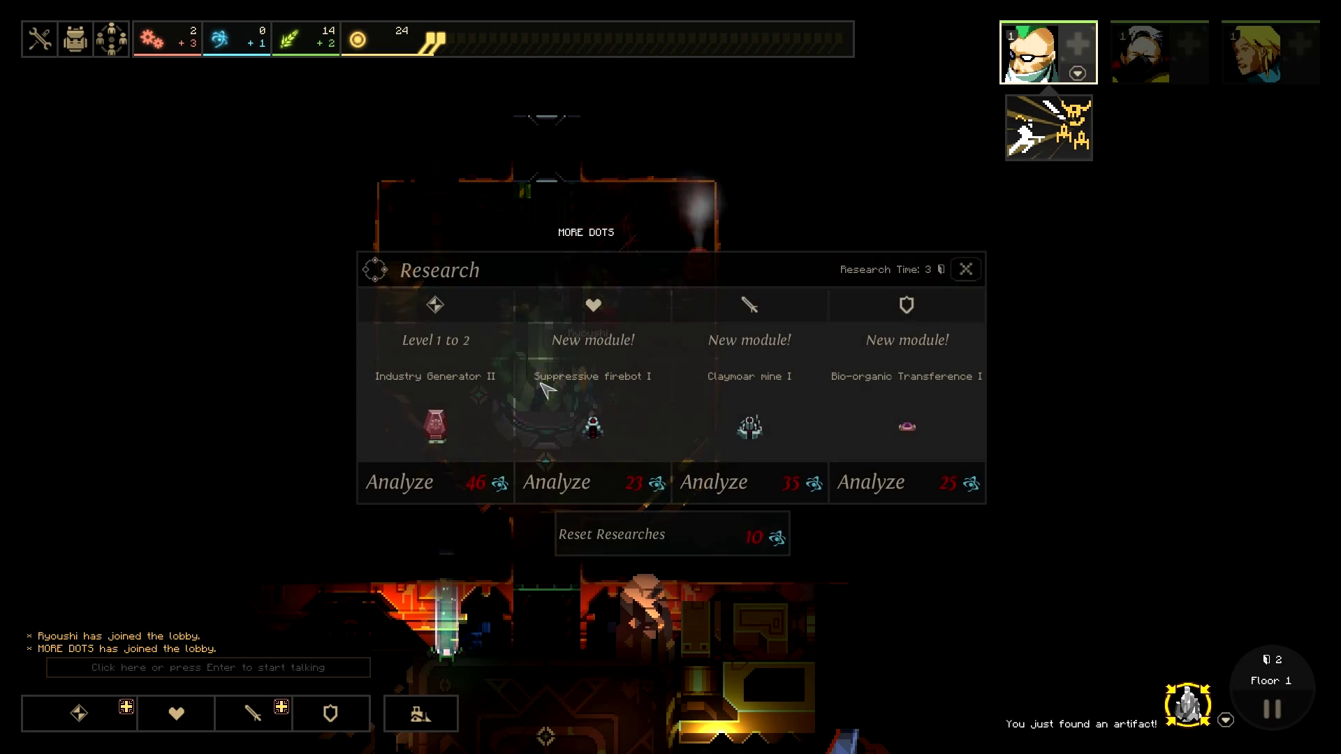
Start analyzing the Industry Generator II upgrade and return to the dungeon
{"action": "left_click", "coordinate": [966, 268]}
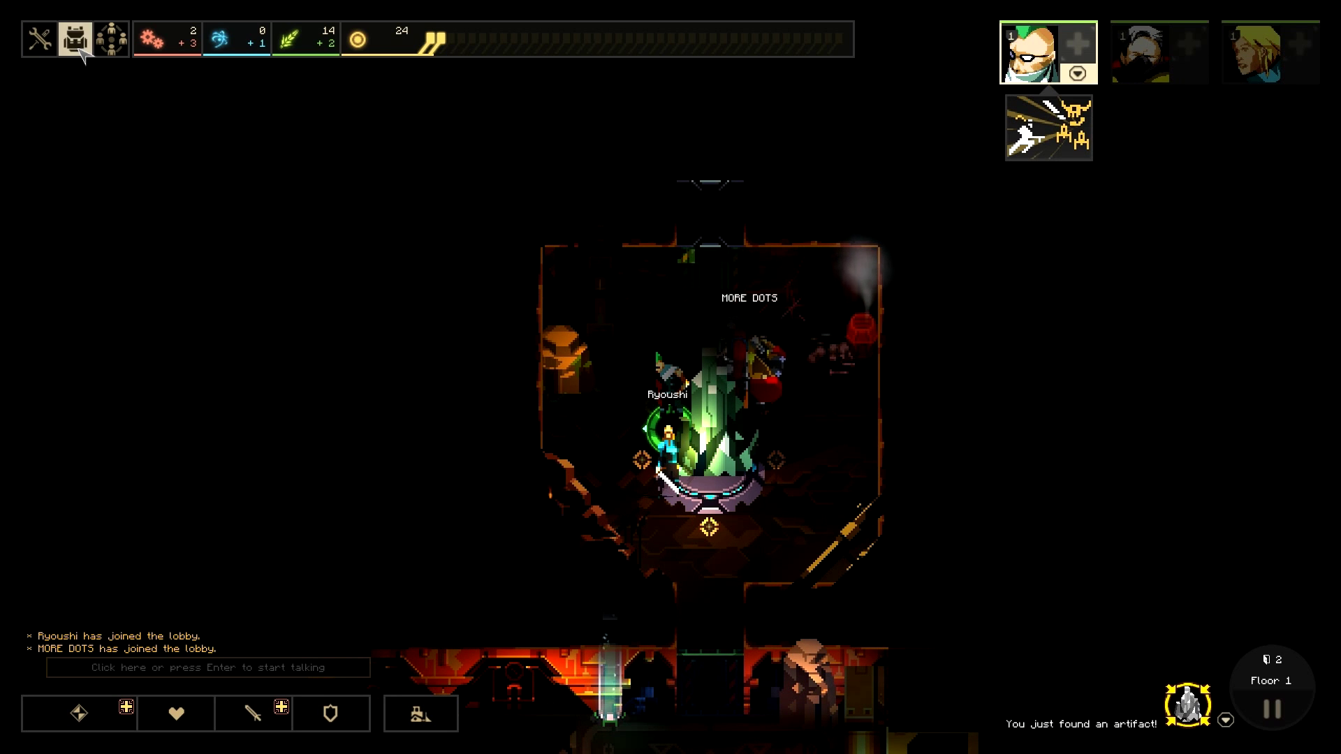
{"action": "left_click", "coordinate": [75, 40]}
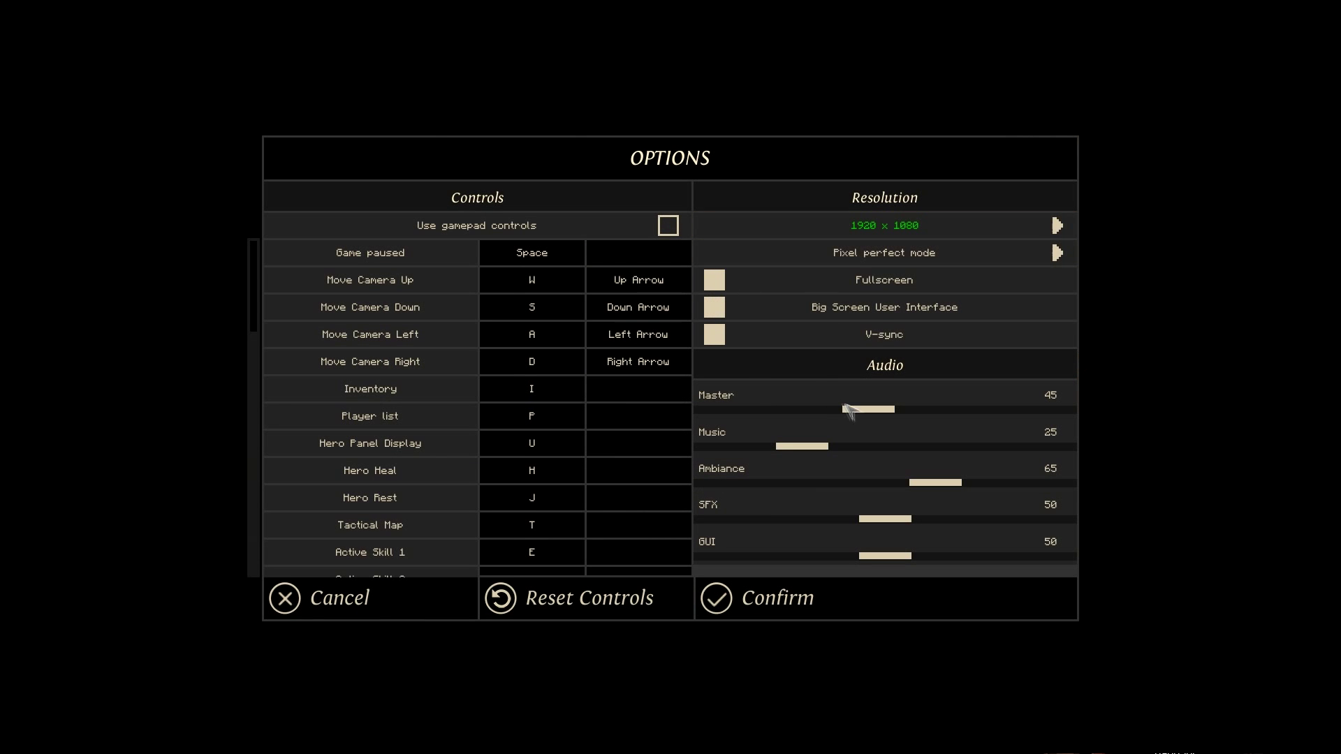
Lower the master audio volume slider in the Options screen
{"action": "left_click_drag", "start_coordinate": [871, 410], "coordinate": [804, 410]}
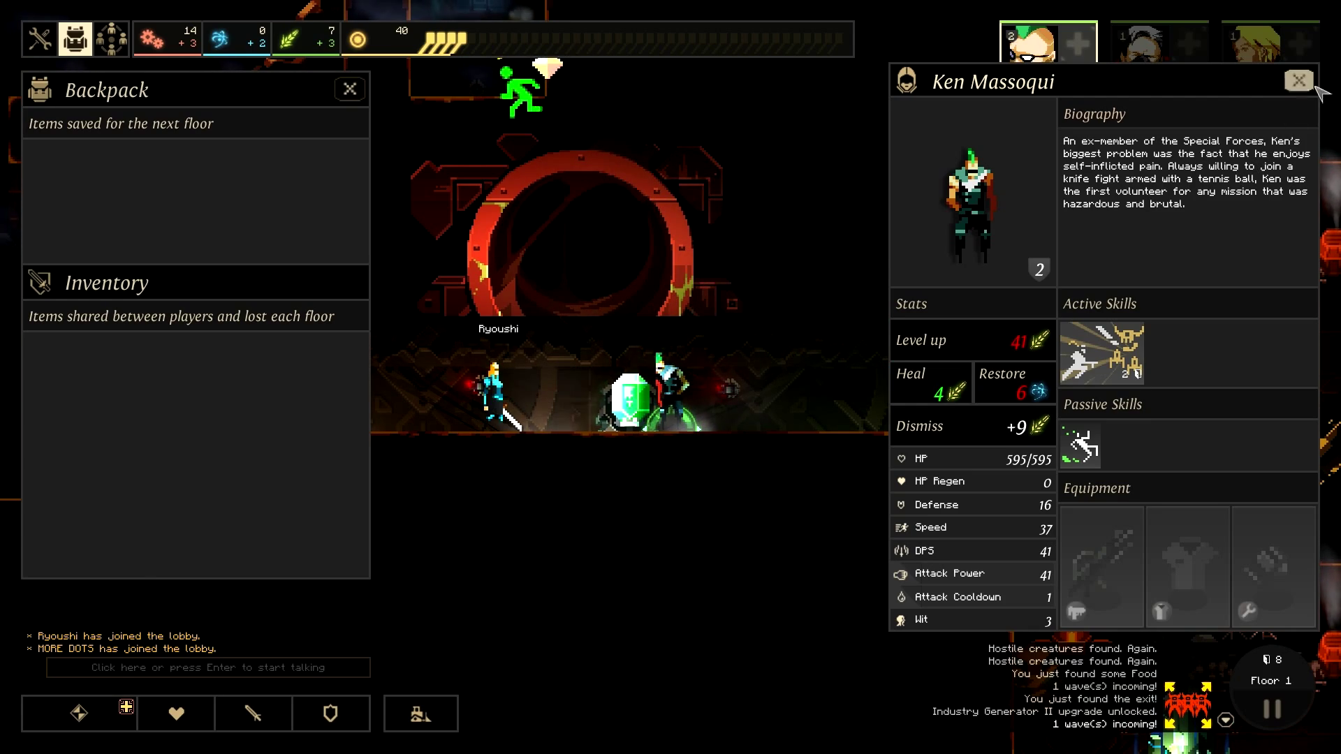
Close Ken Massoqui's hero sheet after levelling him to 2 with the exit found
{"action": "left_click", "coordinate": [1296, 81]}
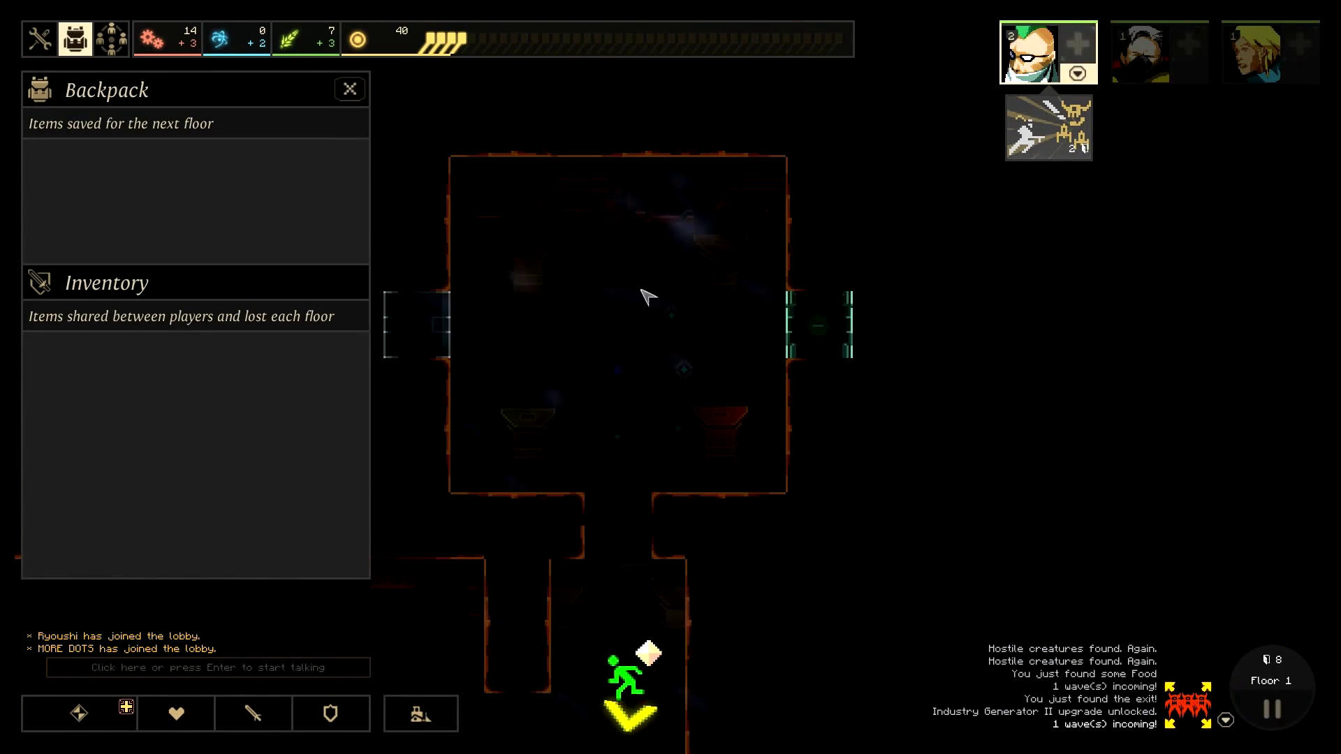
Close the backpack panel and keep opening rooms until Prisoner prod II unlocks
{"action": "left_click", "coordinate": [349, 89]}
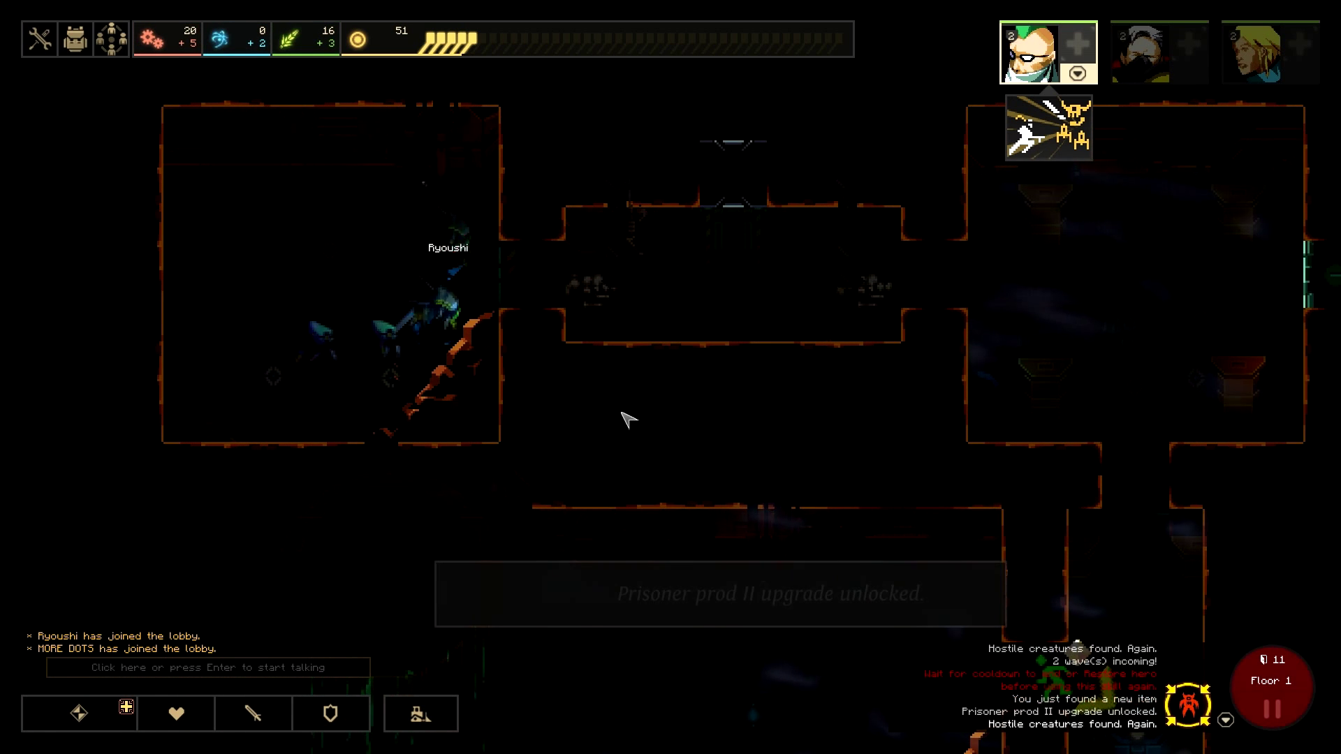
Check the lead hero's sheet and clear the panels while powering rooms against the waves
{"action": "left_click", "coordinate": [75, 39]}
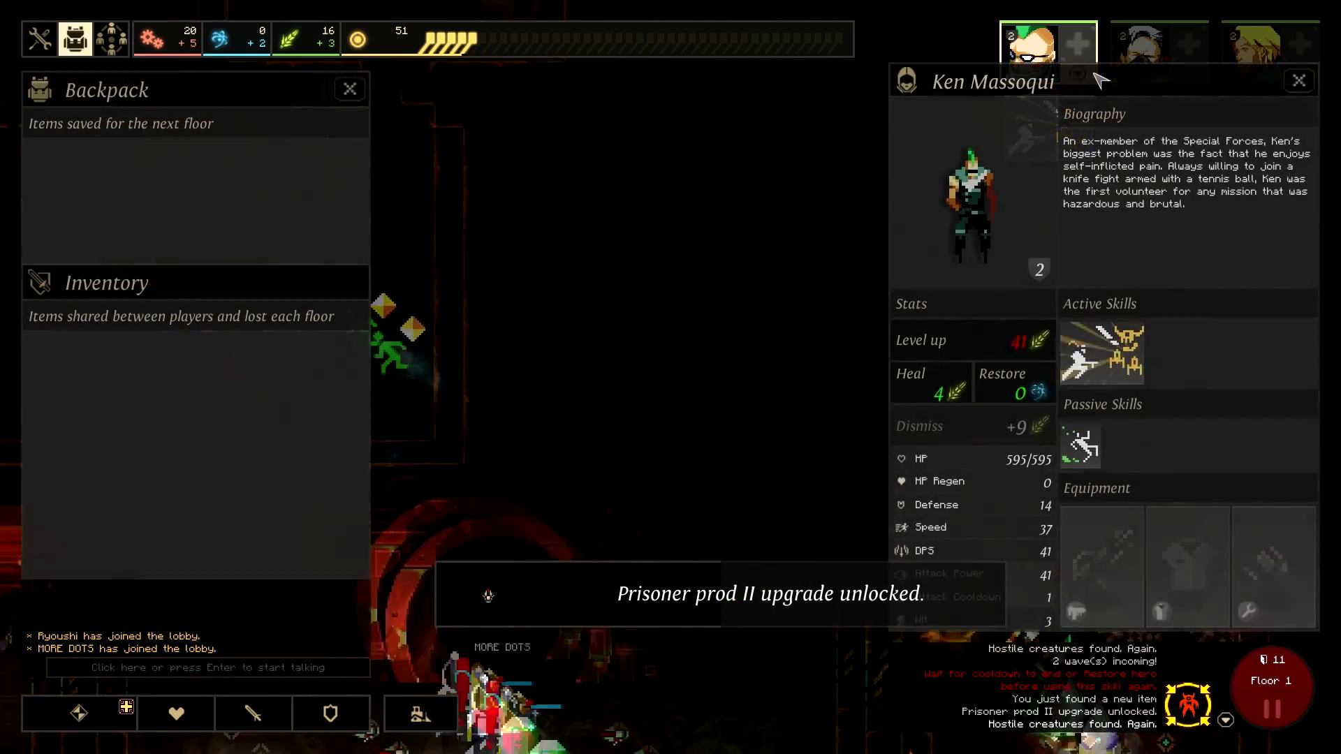
{"action": "left_click", "coordinate": [1298, 81]}
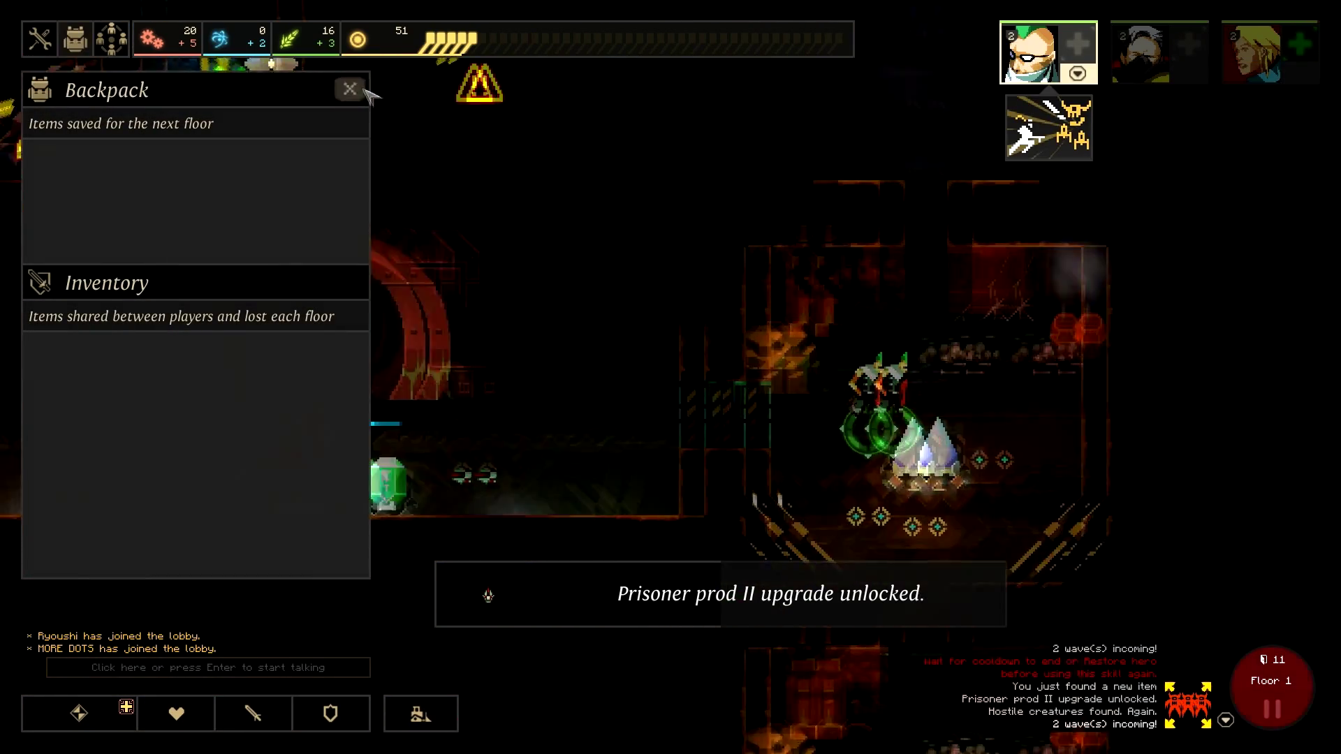
{"action": "left_click", "coordinate": [347, 90]}
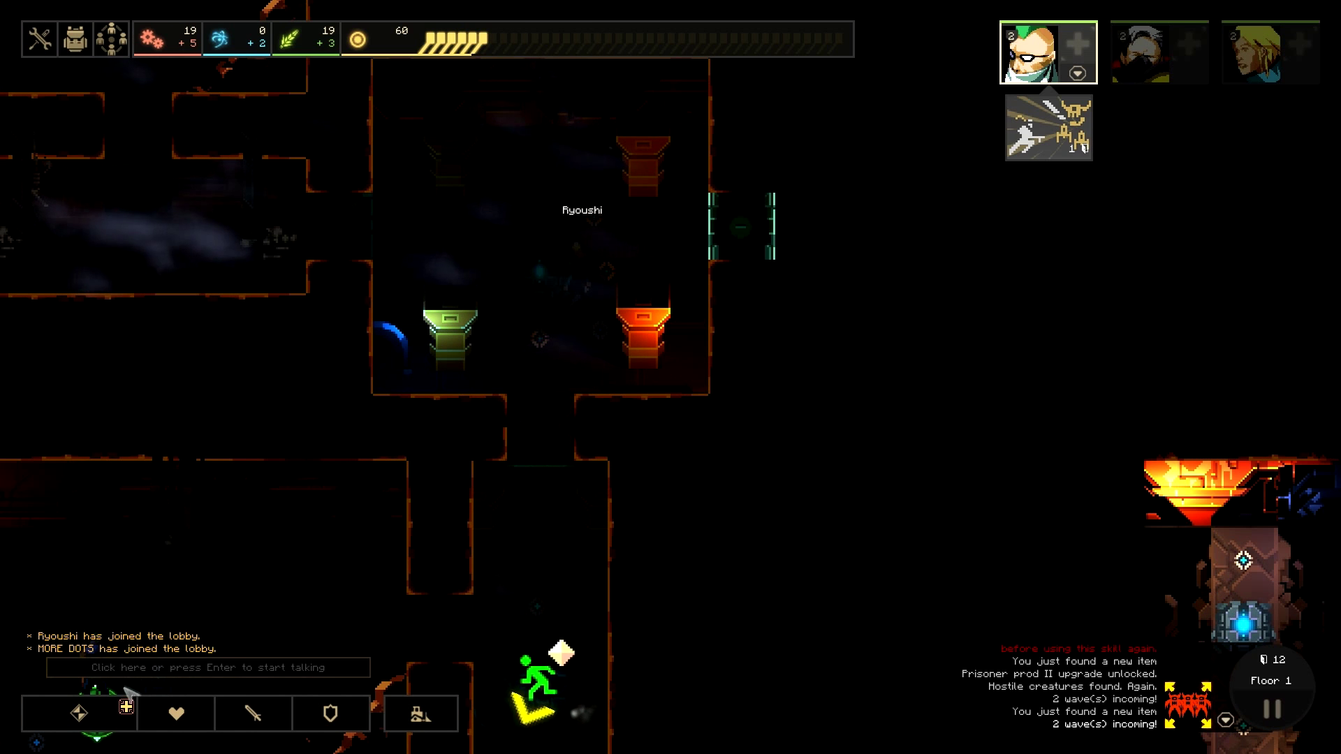
{"action": "mouse_move", "coordinate": [492, 321]}
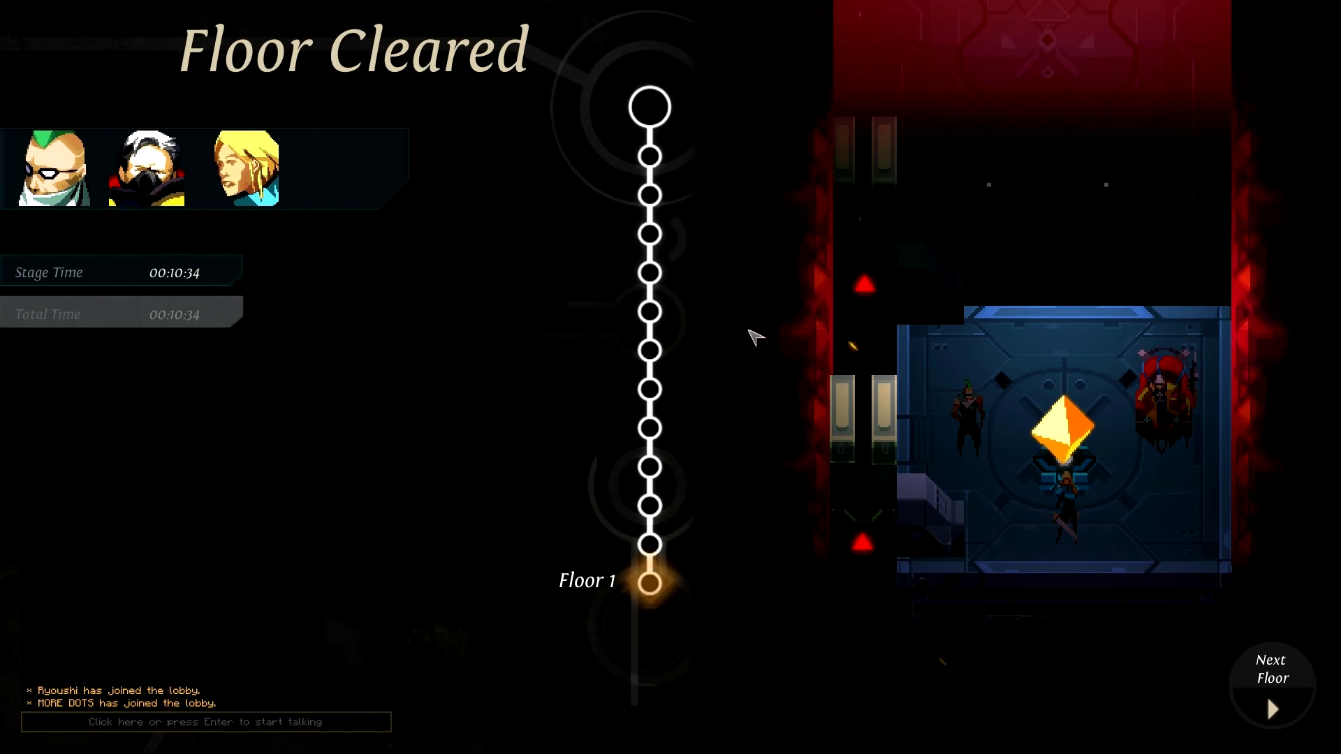
Continue past the Floor Cleared summary showing 74 kills, 14 doors and score 476
{"action": "left_click", "coordinate": [1271, 708]}
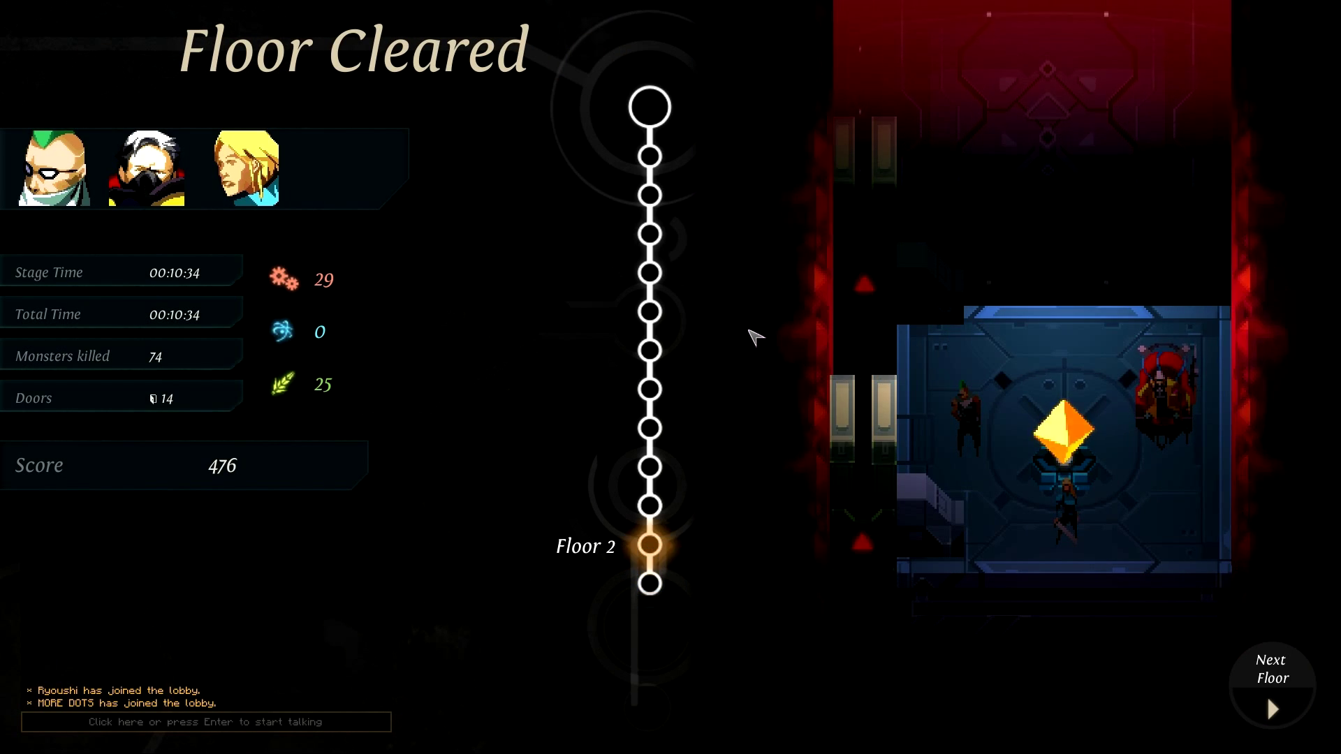